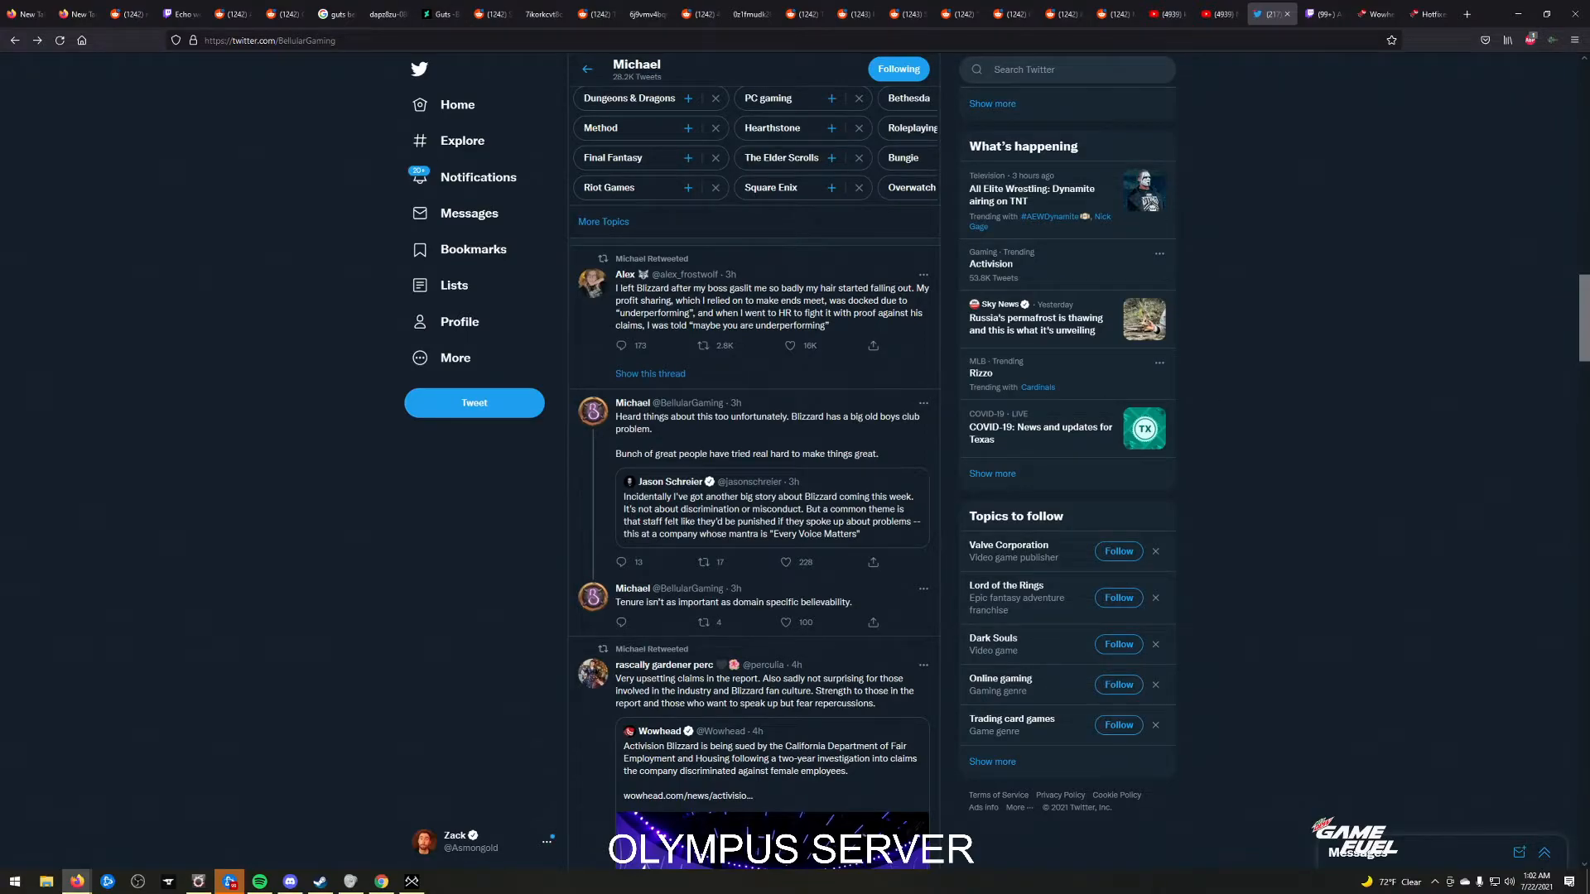
mouse_move(1325, 848)
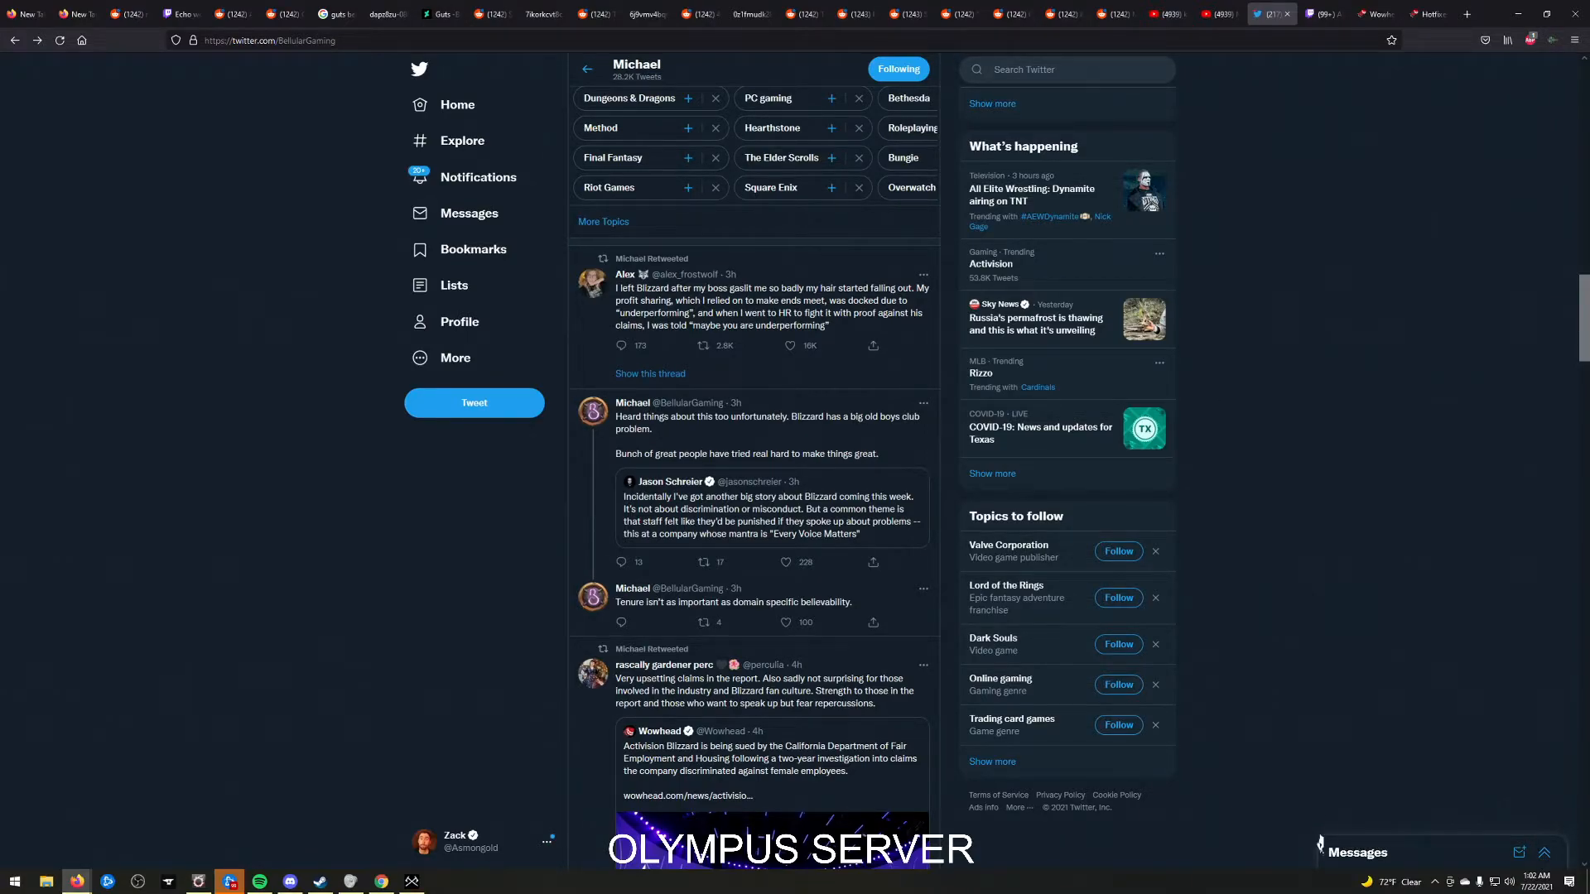